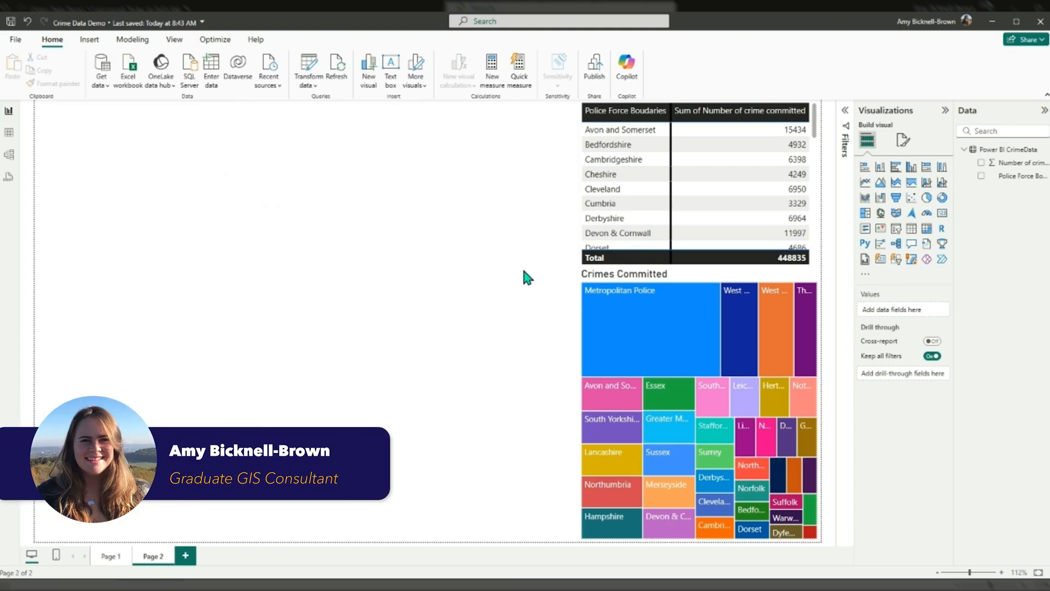
mouse_move(598, 280)
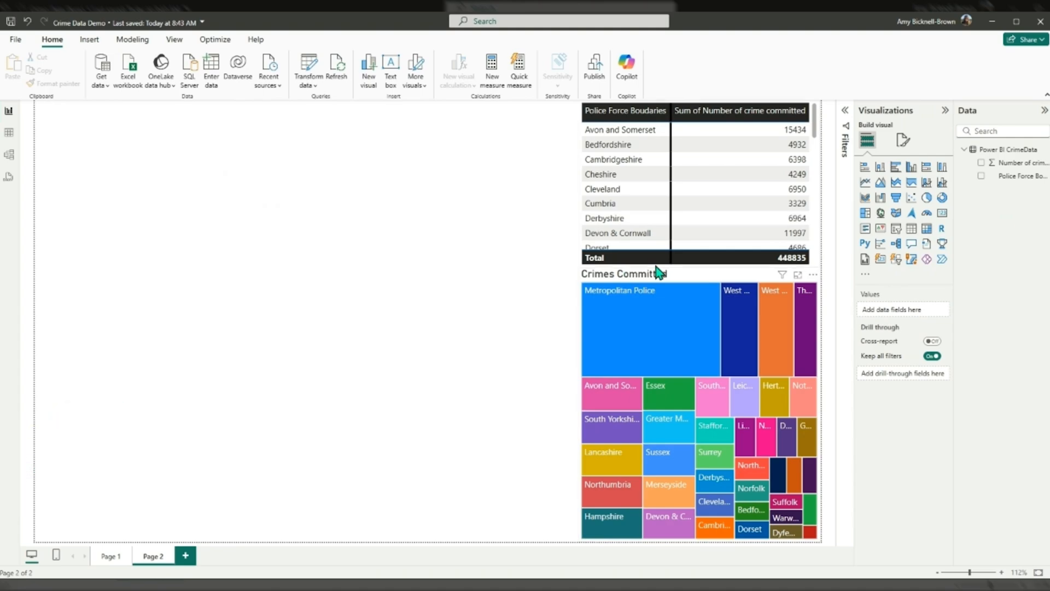
mouse_move(691, 270)
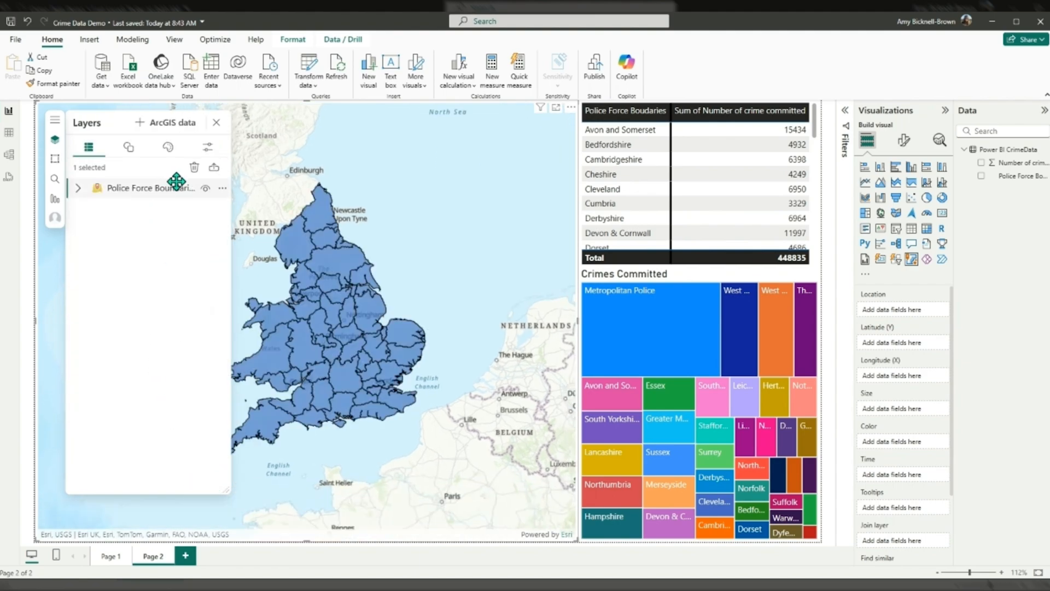
Step: Select the Police Force Boundaries layer on the ArcGIS map
click(168, 147)
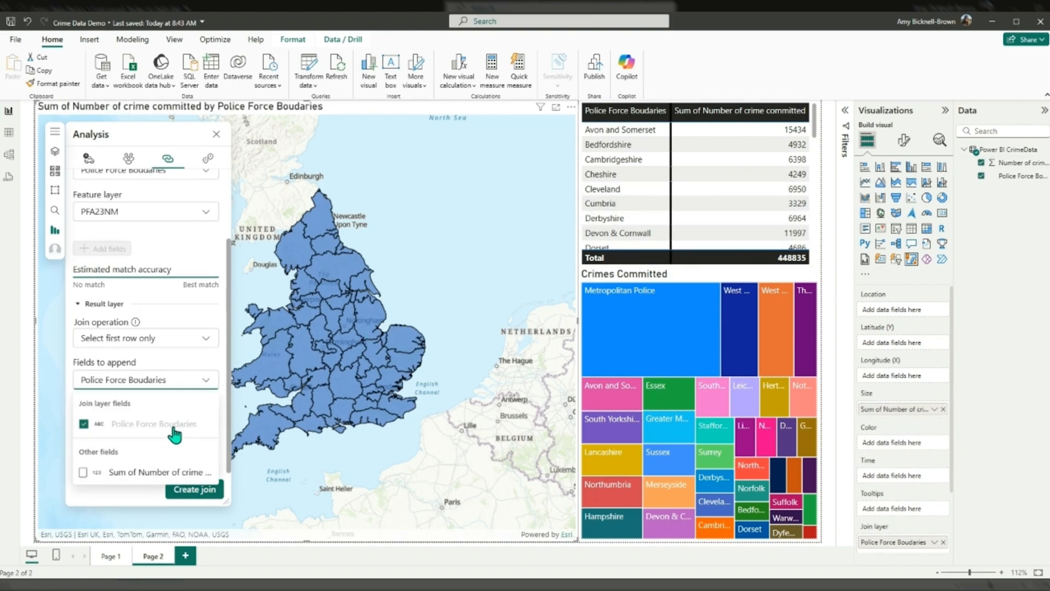
Step: Append Sum of Number of crime committed, create the join, and list the map layers
click(83, 472)
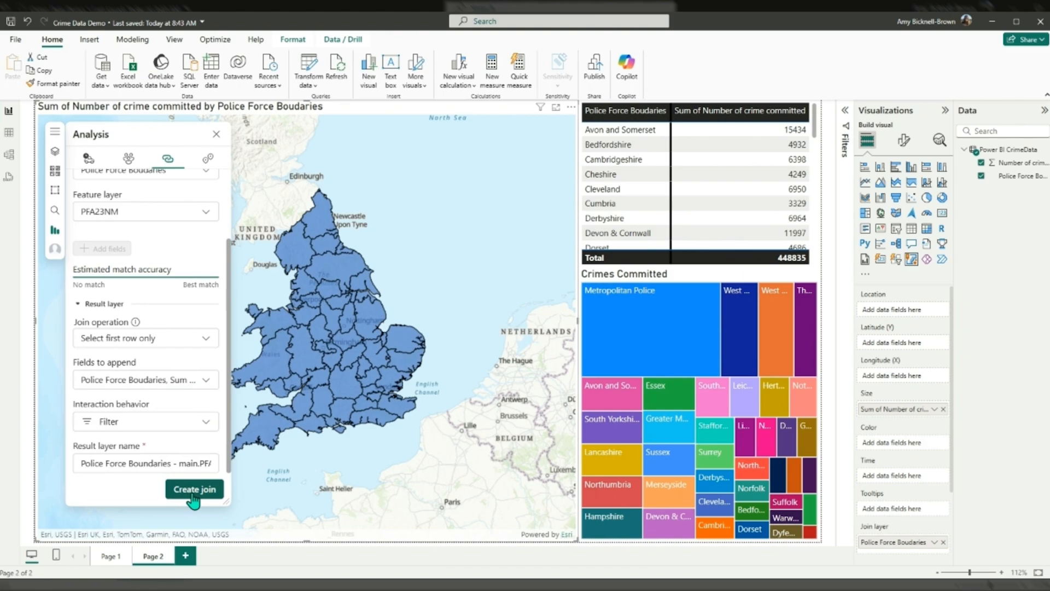
click(194, 489)
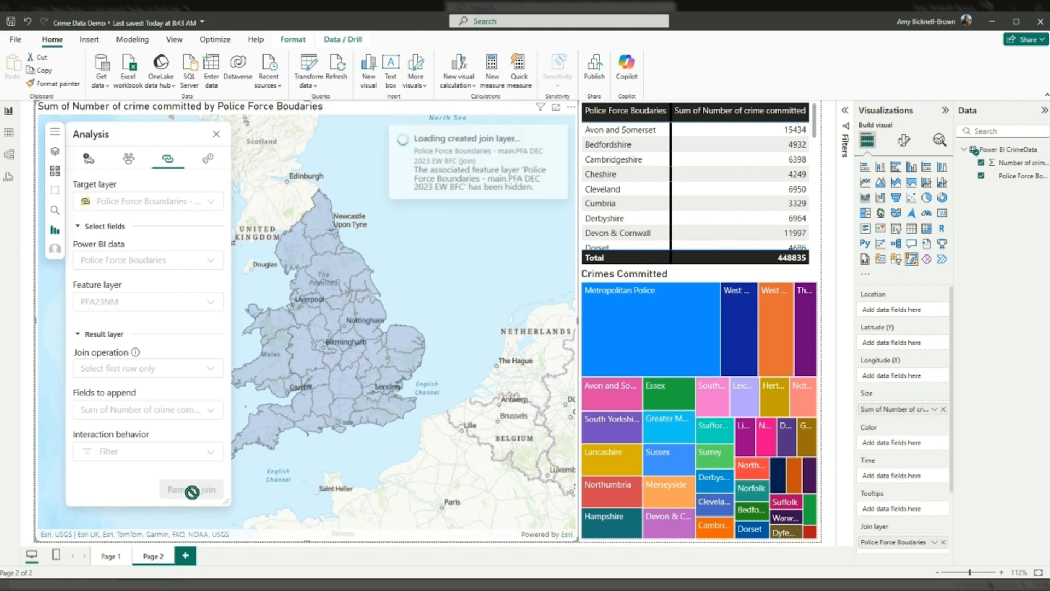
click(54, 152)
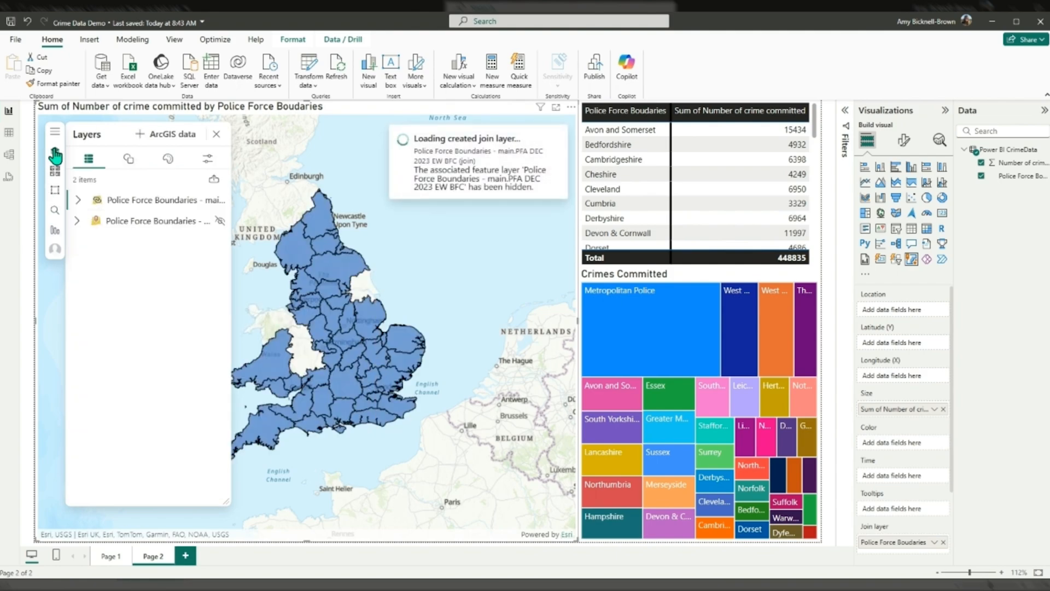
Step: Style the join layer by Color with a red ramp, then close the Layers pane
click(128, 158)
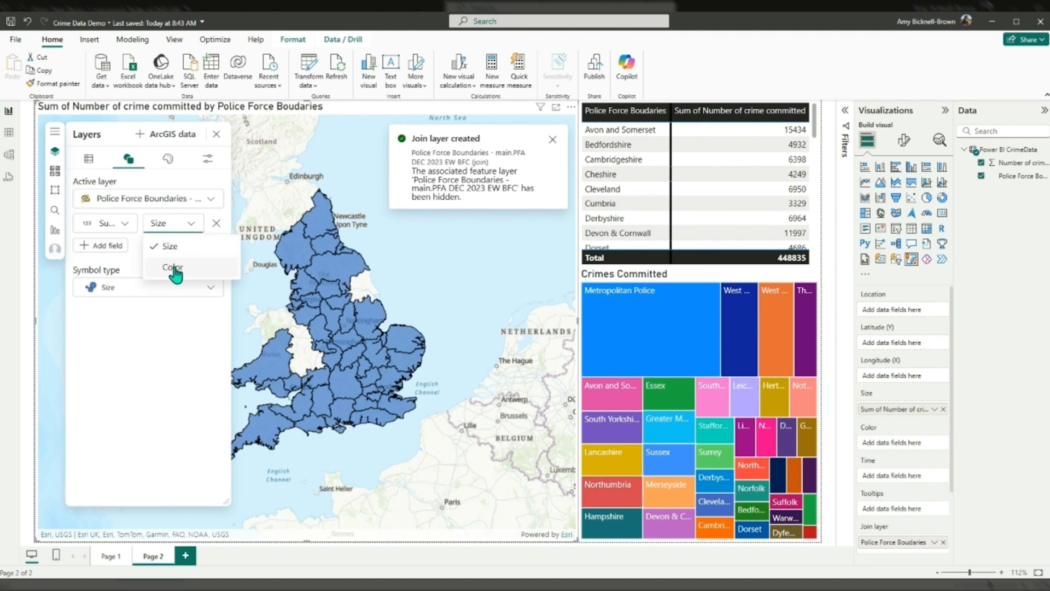
click(172, 266)
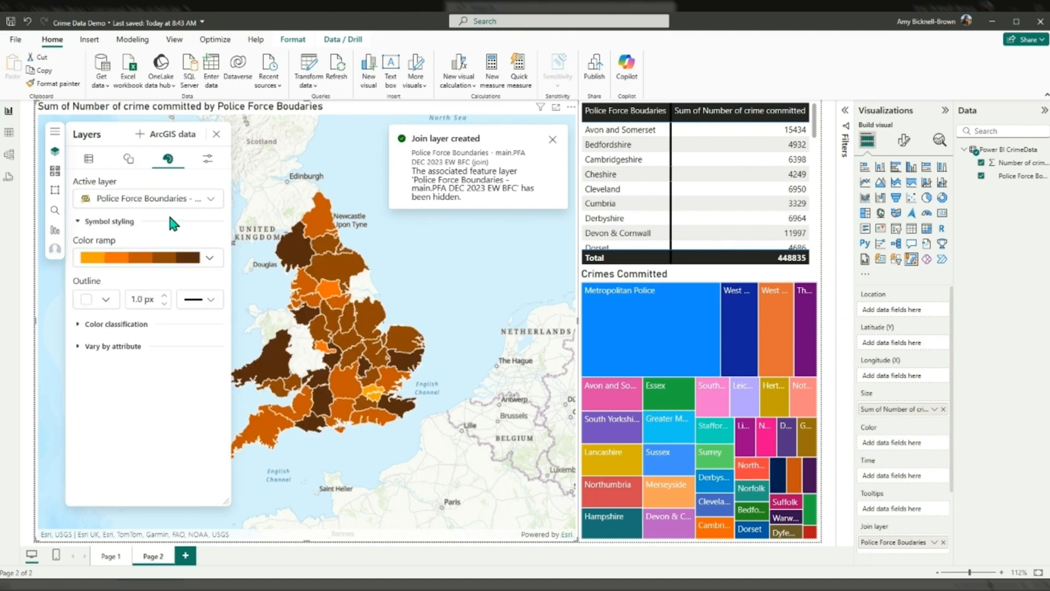
click(209, 257)
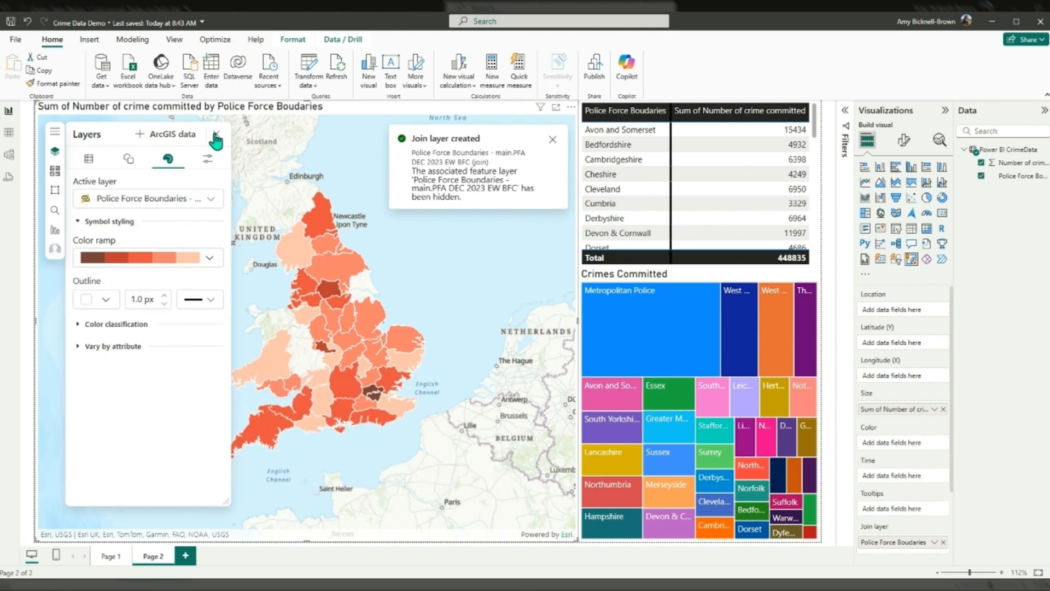
click(216, 137)
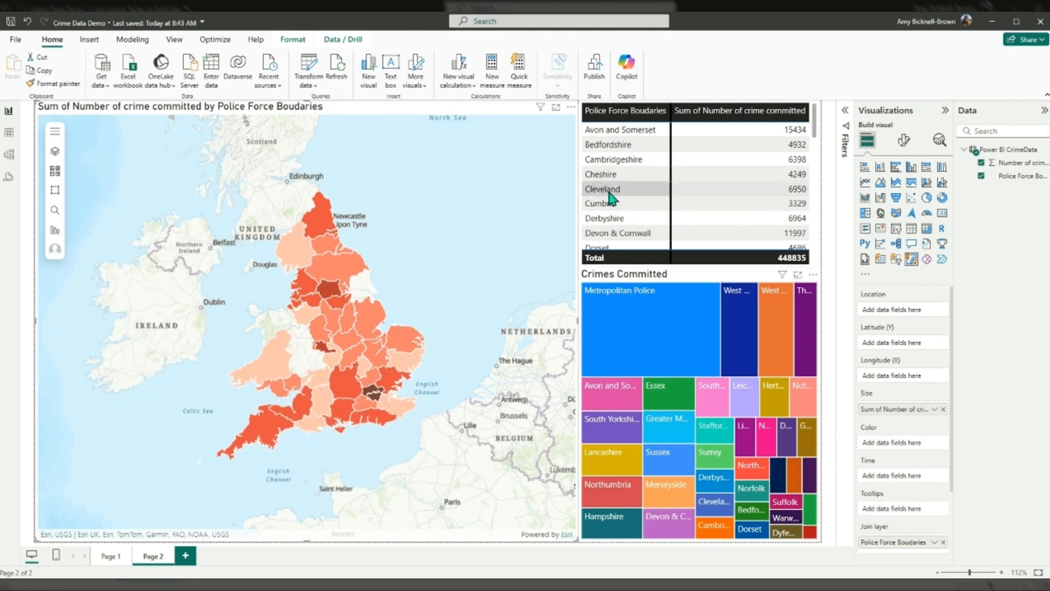
Step: Click a table row to check the map interaction before saving
click(602, 189)
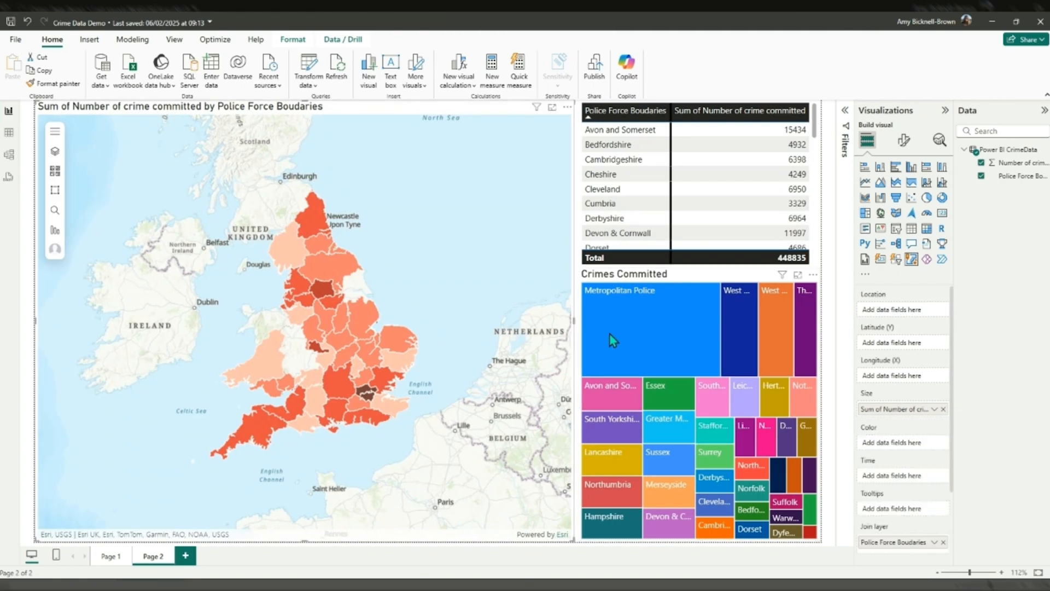
Step: Enable Feature Information in the map format settings and show Essex's details
click(904, 140)
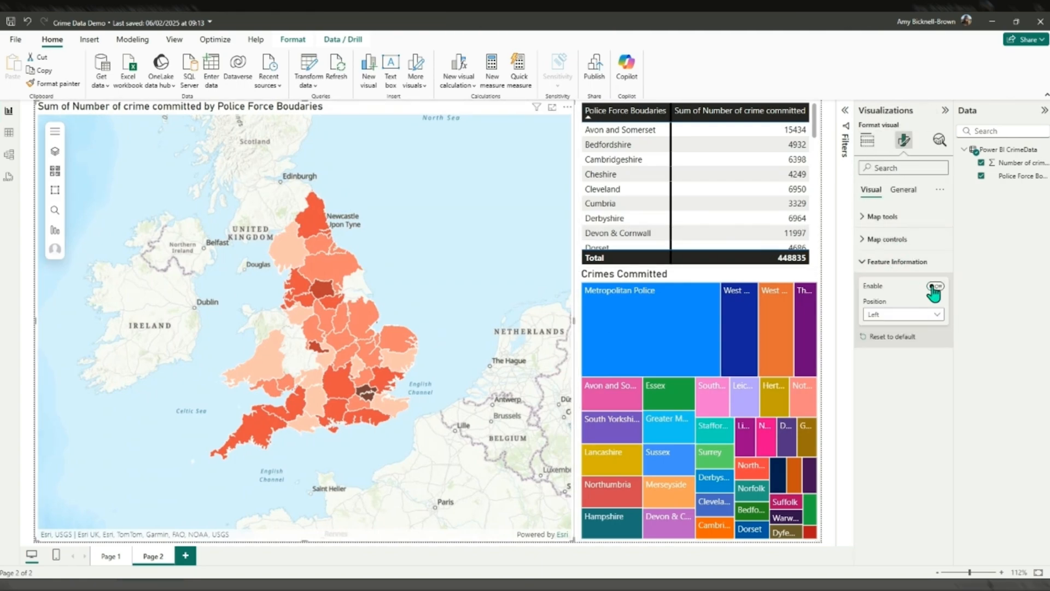
click(935, 286)
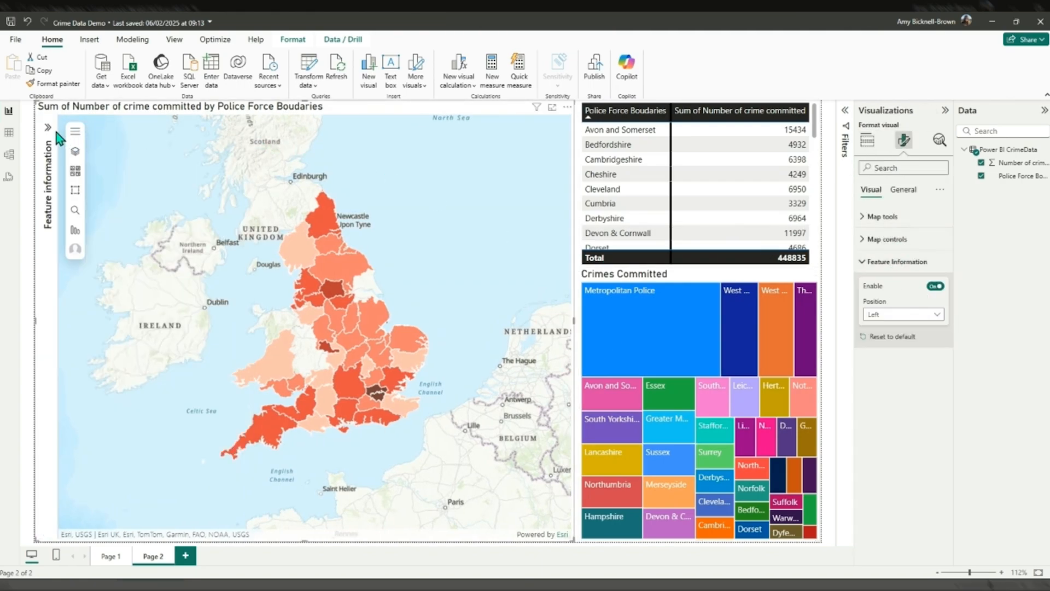
click(398, 383)
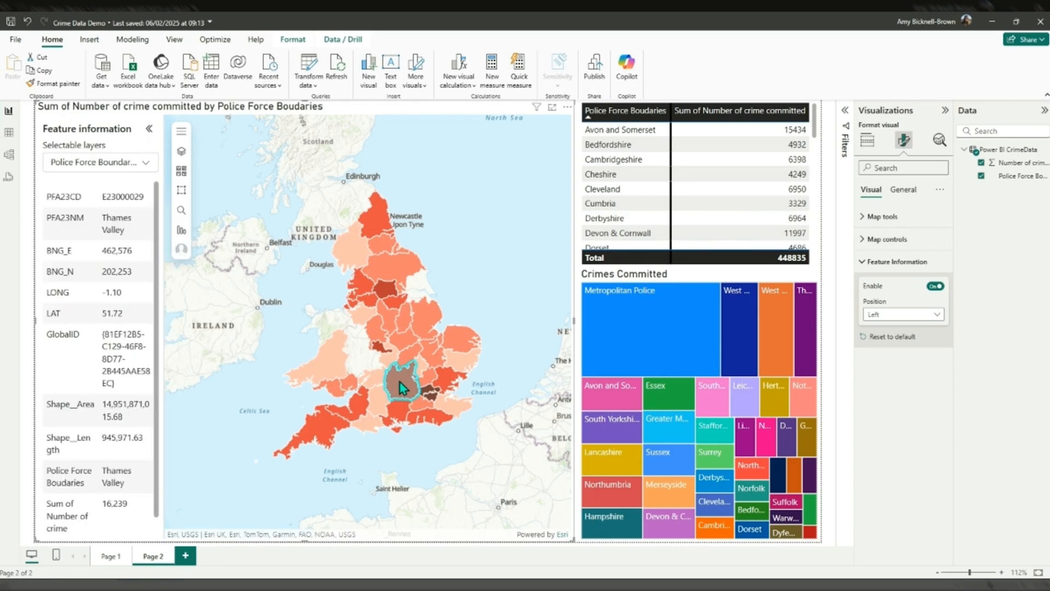
mouse_move(452, 385)
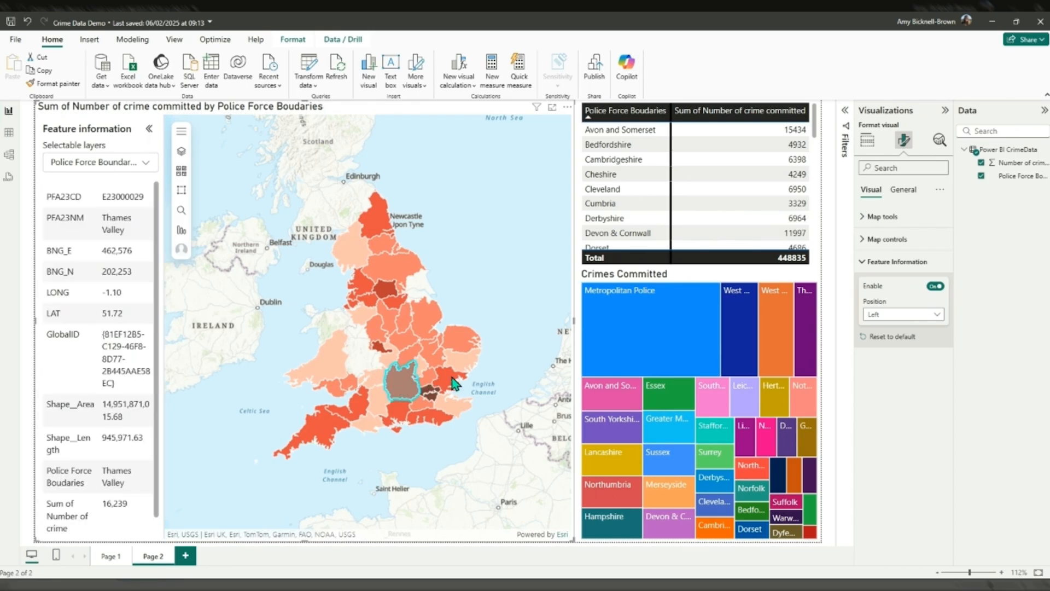
click(450, 382)
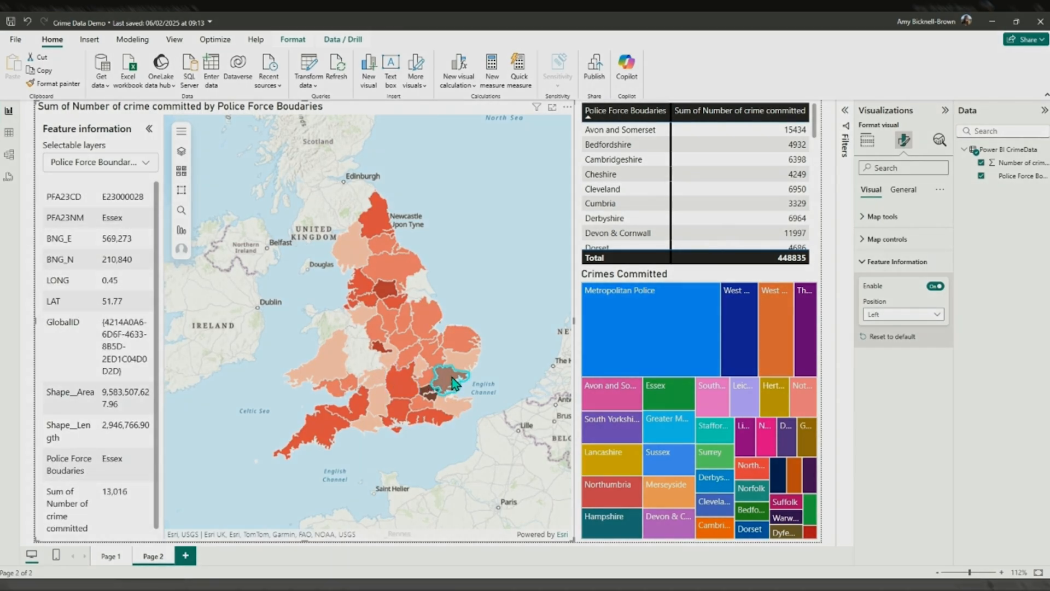